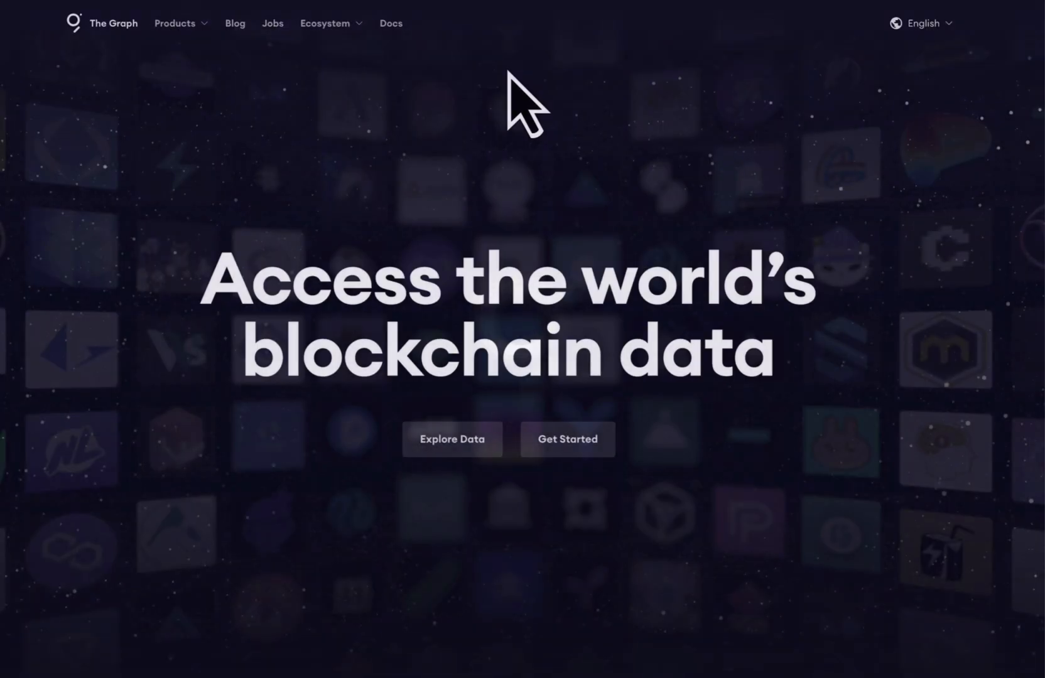
Step: Reach the Subgraph Studio dashboard from the Products menu
{"action": "left_click", "coordinate": [176, 23]}
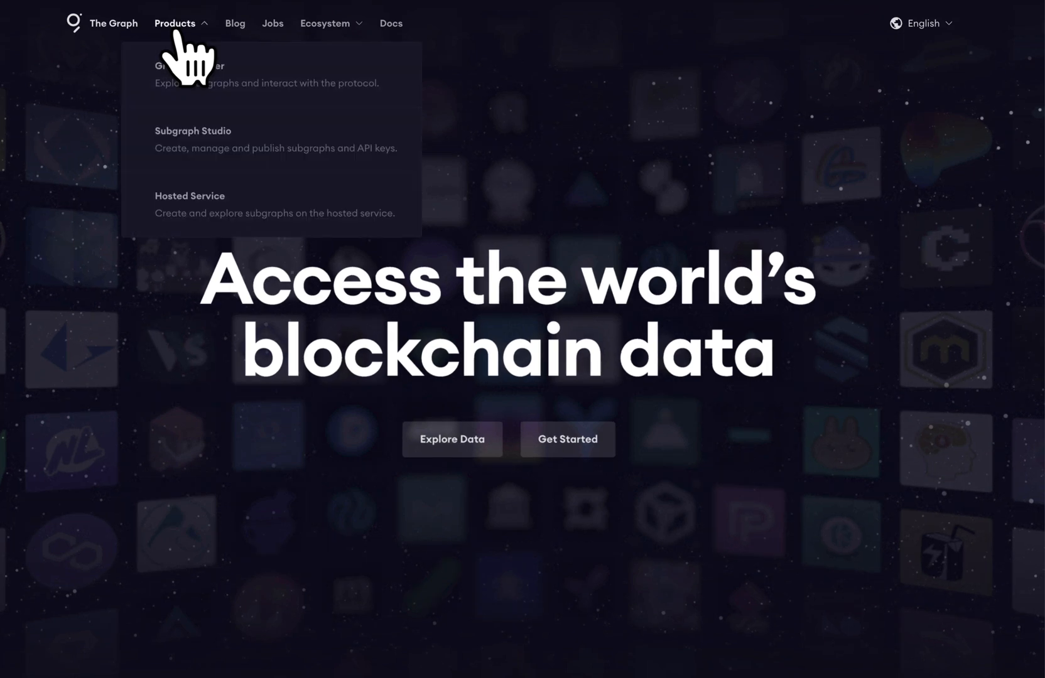
{"action": "left_click", "coordinate": [193, 131]}
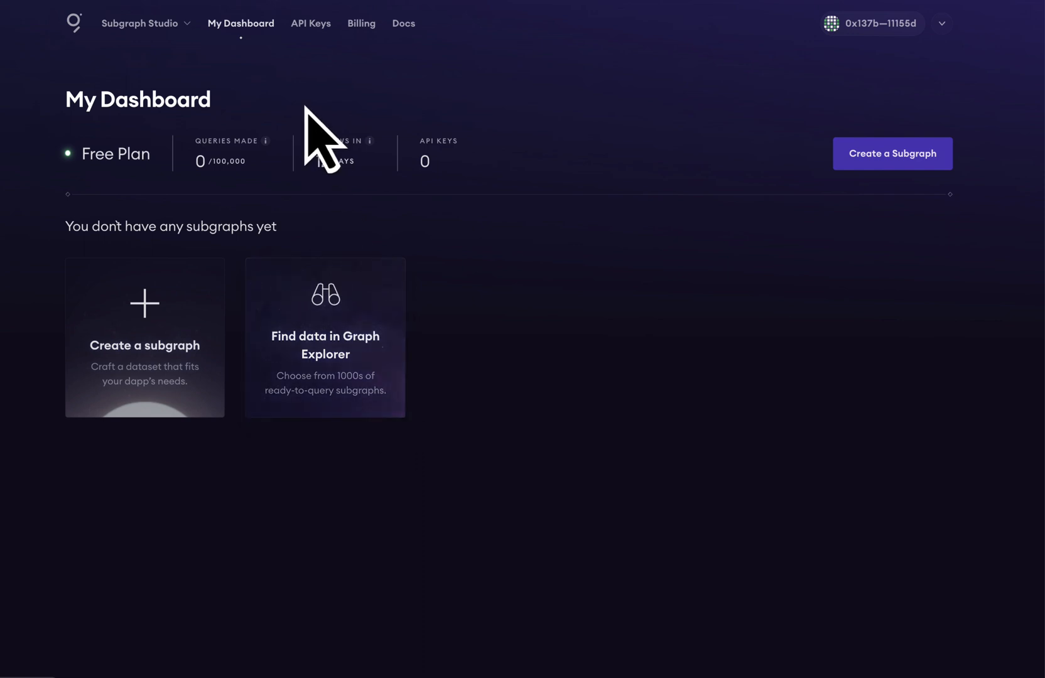
Step: Create an API key named 'The Graph API Key' from the API Keys page
{"action": "left_click", "coordinate": [311, 23]}
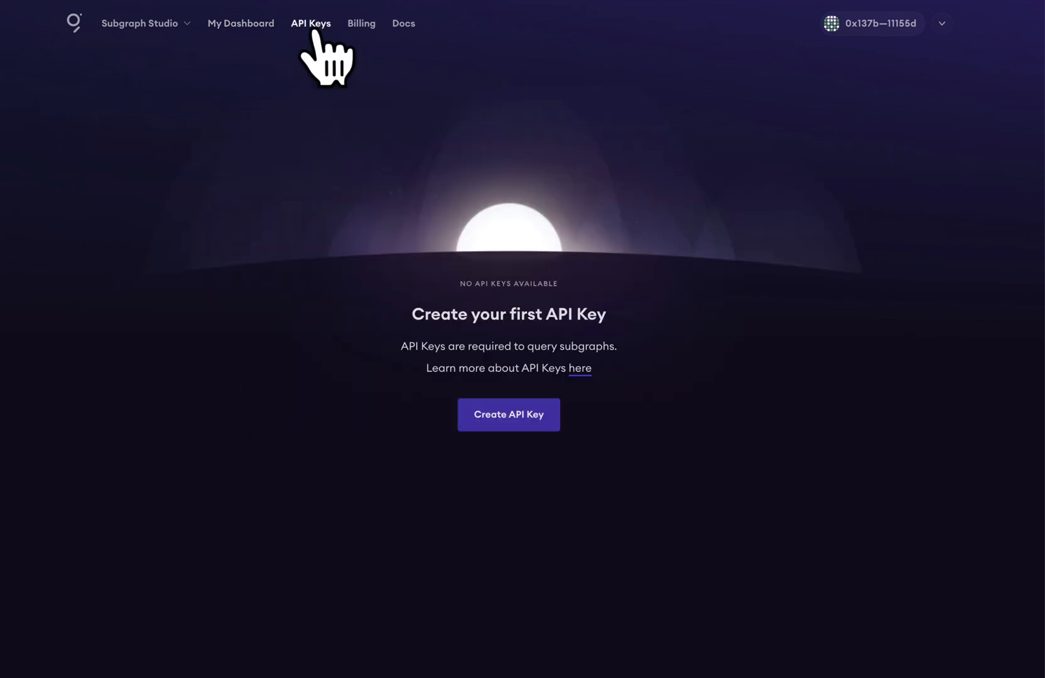
{"action": "left_click", "coordinate": [508, 414]}
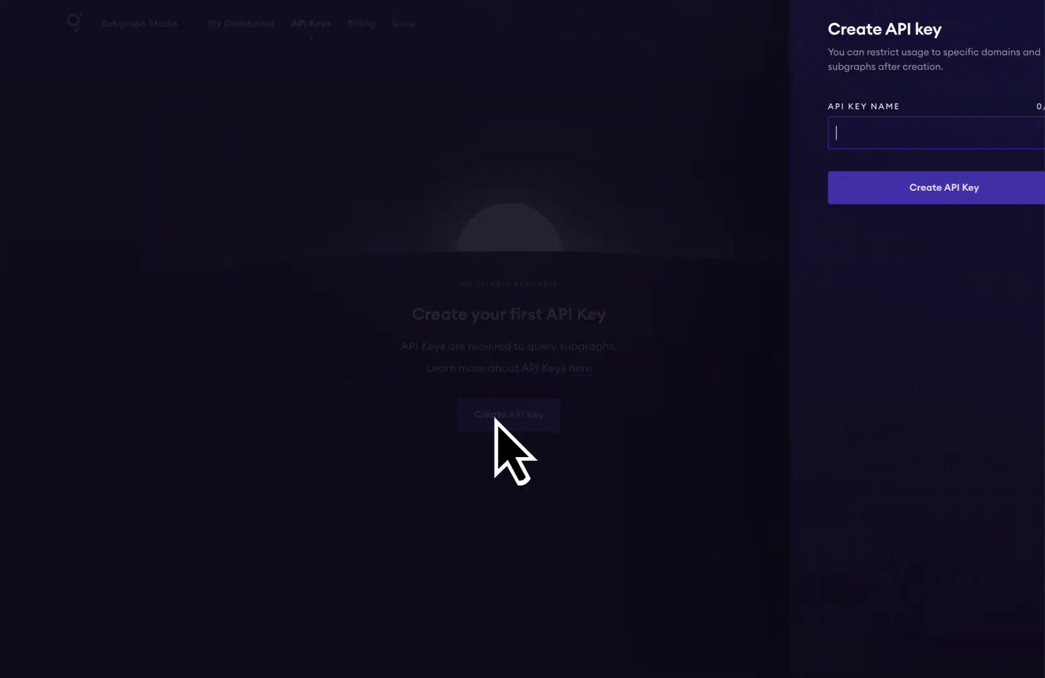
{"action": "type", "text": "The Graph API Key"}
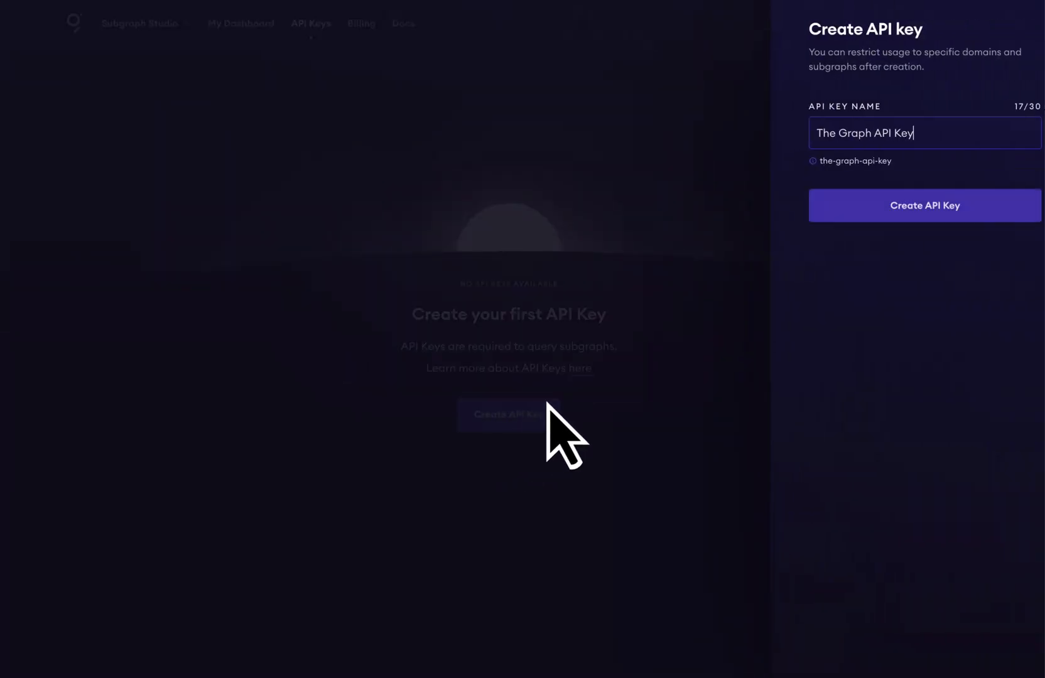
{"action": "left_click", "coordinate": [923, 205]}
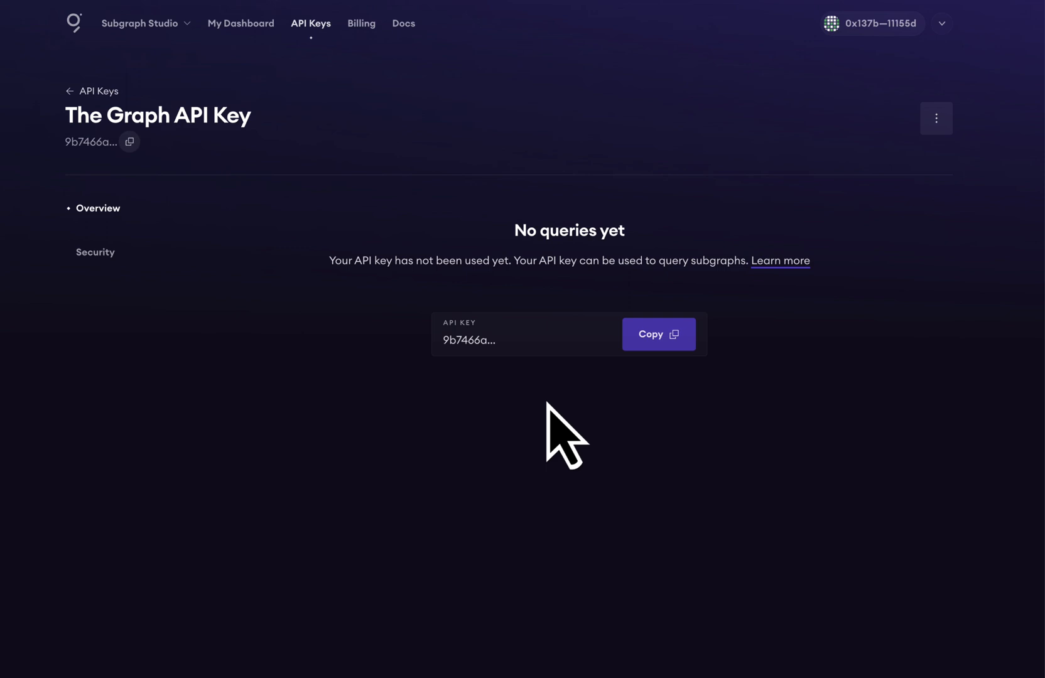
{"action": "mouse_move", "coordinate": [167, 23]}
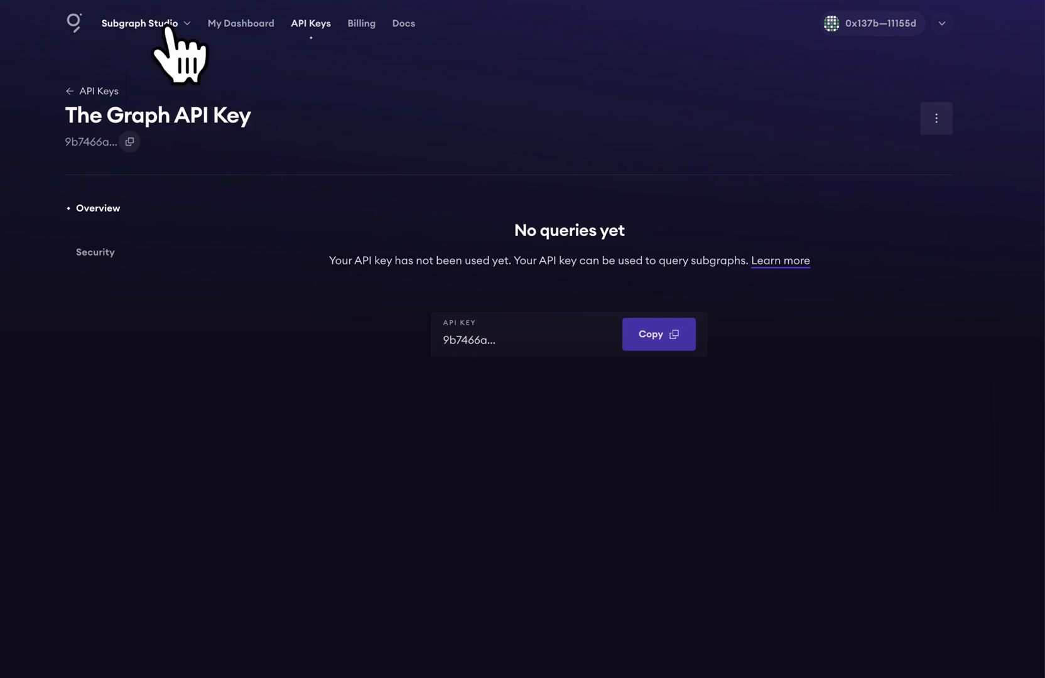
Step: Switch to Graph Explorer and connect the wallet account
{"action": "left_click", "coordinate": [139, 23]}
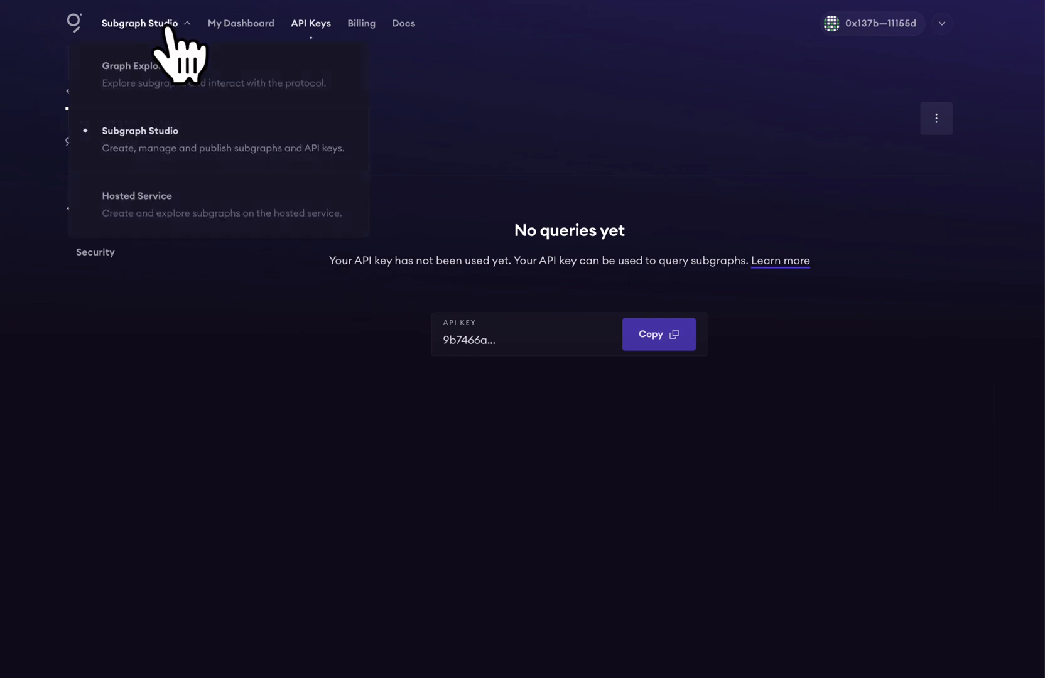
{"action": "left_click", "coordinate": [137, 65]}
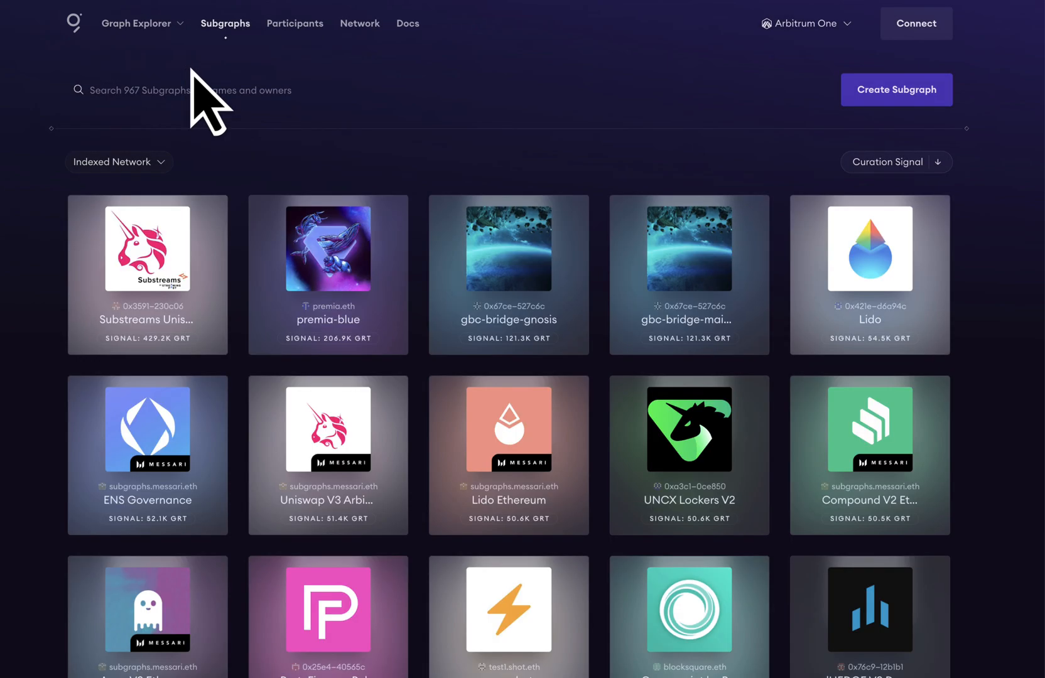
{"action": "left_click", "coordinate": [916, 23]}
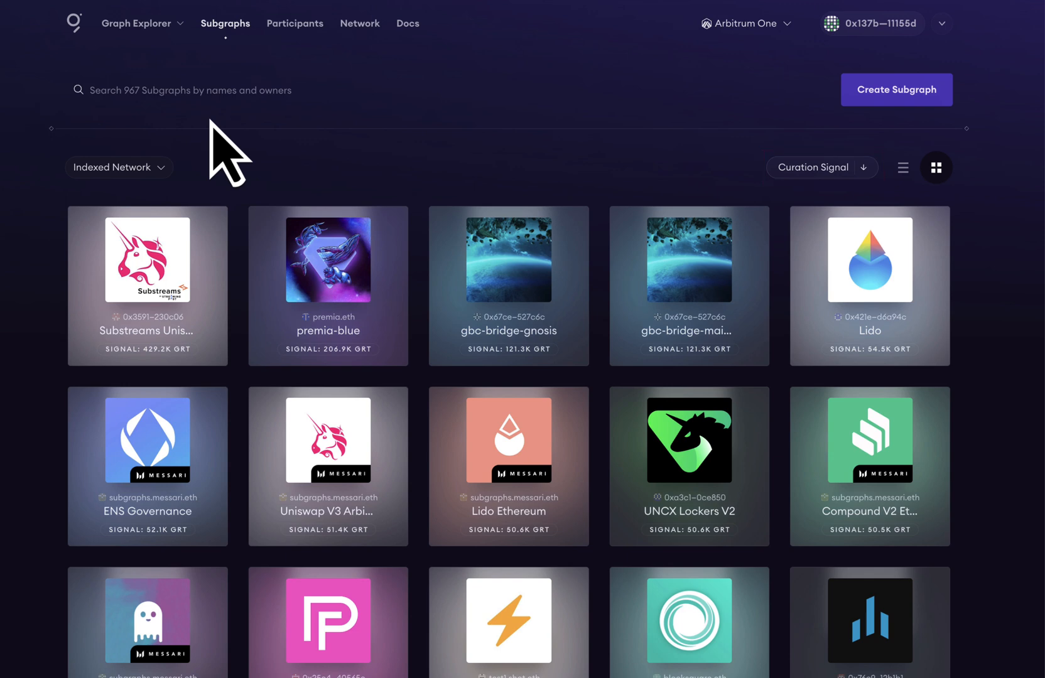
Step: Browse the Indexed Network filter list and leave it unchanged
{"action": "left_click", "coordinate": [118, 167]}
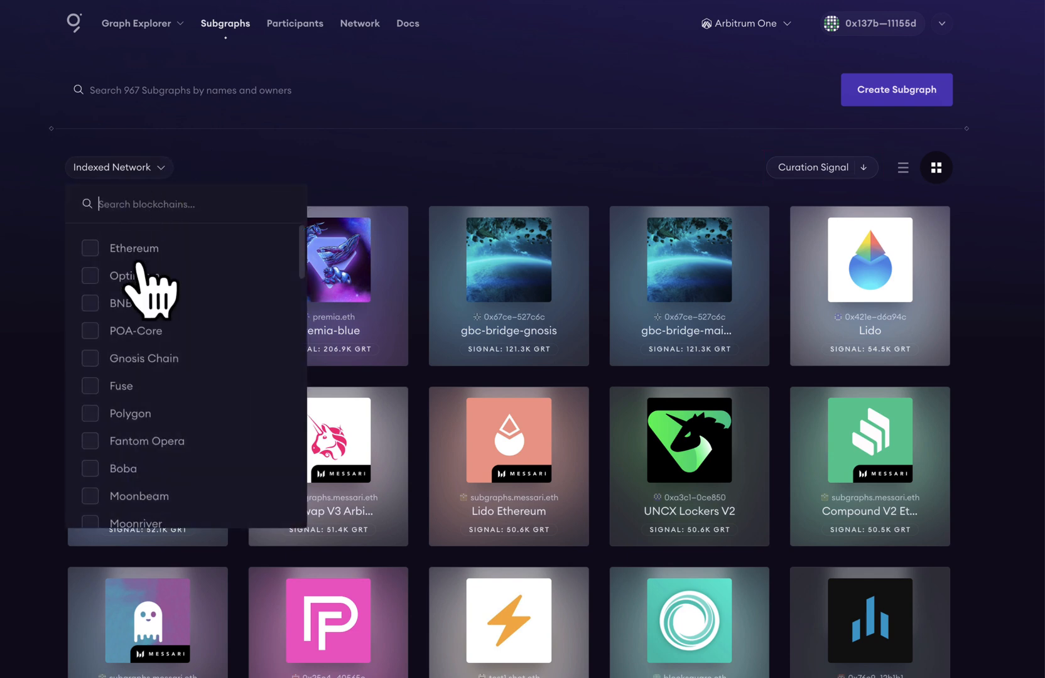
{"action": "scroll", "scroll_direction": "down", "scroll_amount": 3}
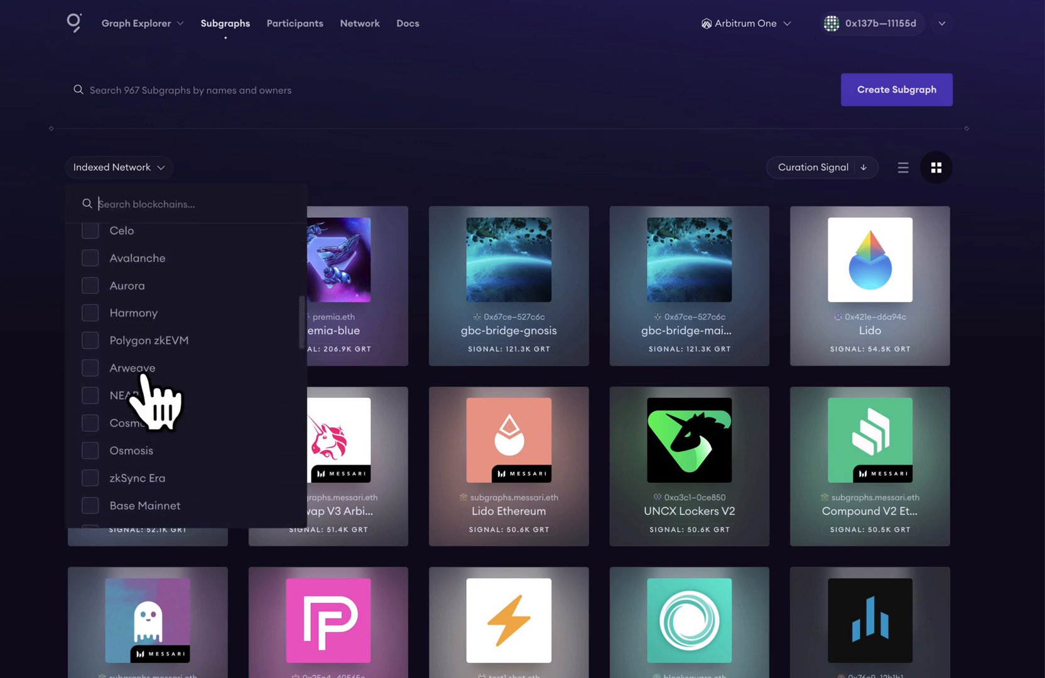
{"action": "scroll", "scroll_direction": "down", "scroll_amount": 3}
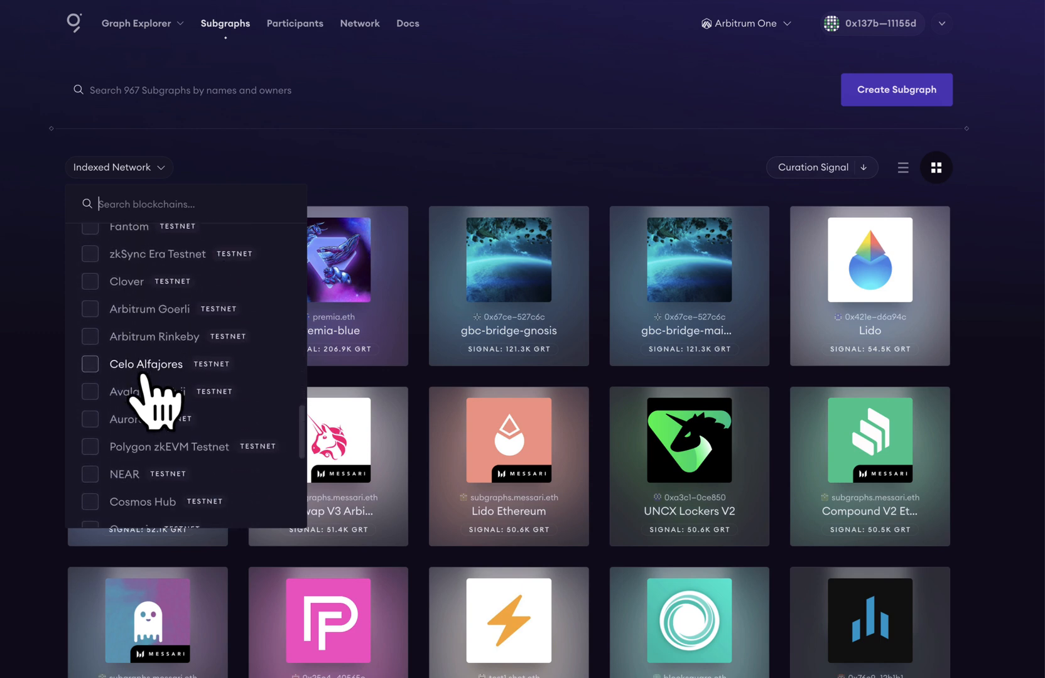
{"action": "scroll", "scroll_direction": "down", "scroll_amount": 3}
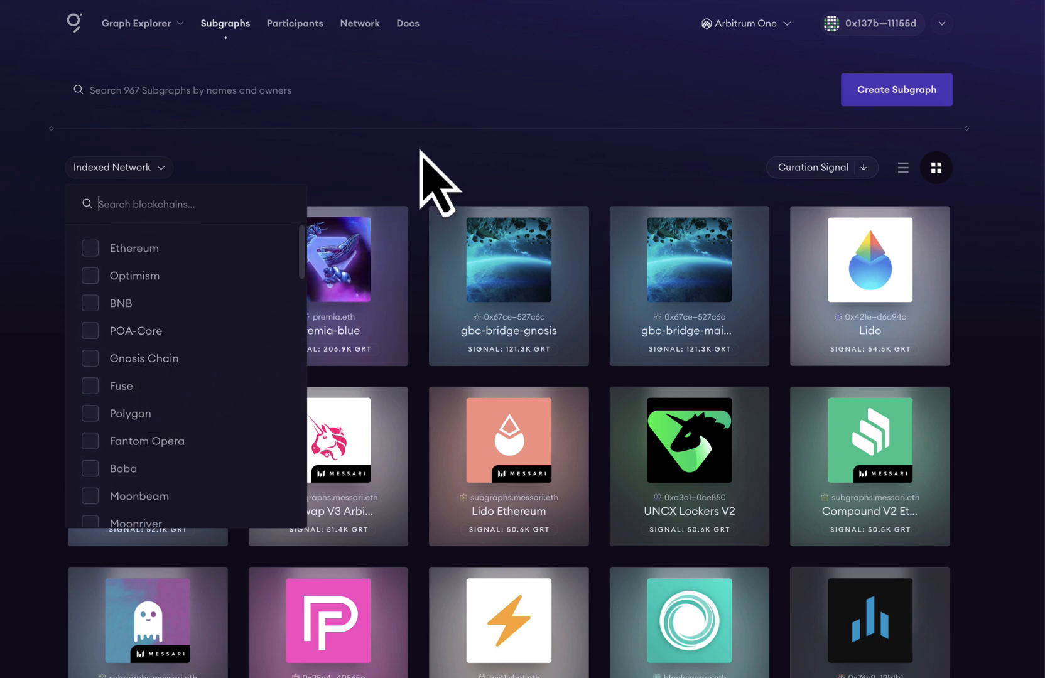
{"action": "left_click", "coordinate": [118, 167]}
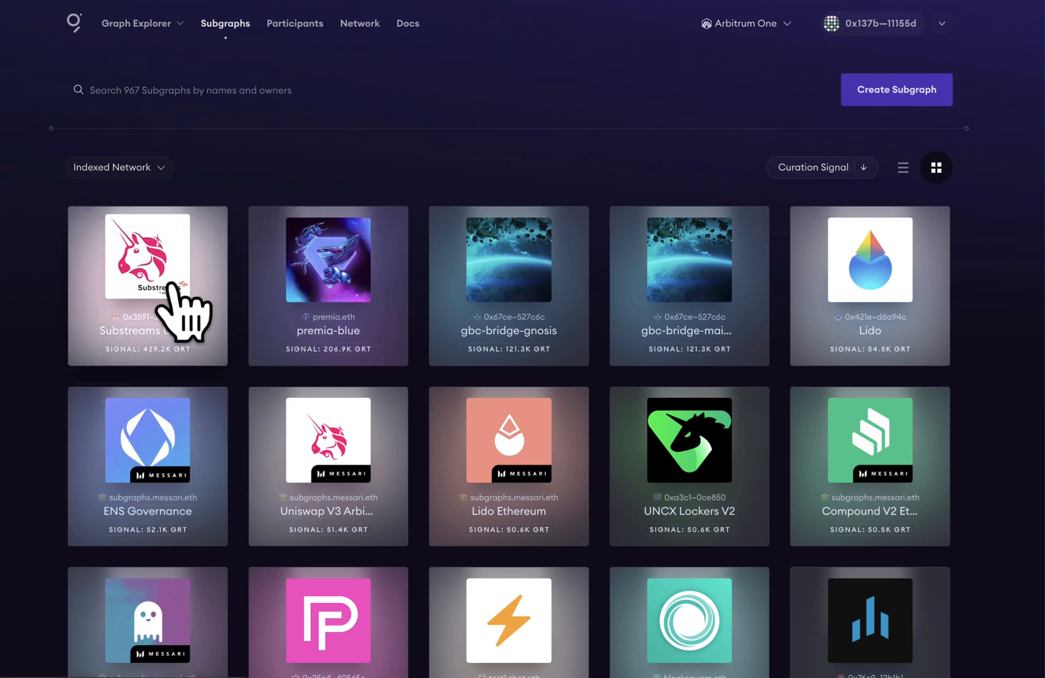
Step: View the Substreams Uniswap v3 Ethereum subgraph's query URL and enter its Playground
{"action": "left_click", "coordinate": [147, 286]}
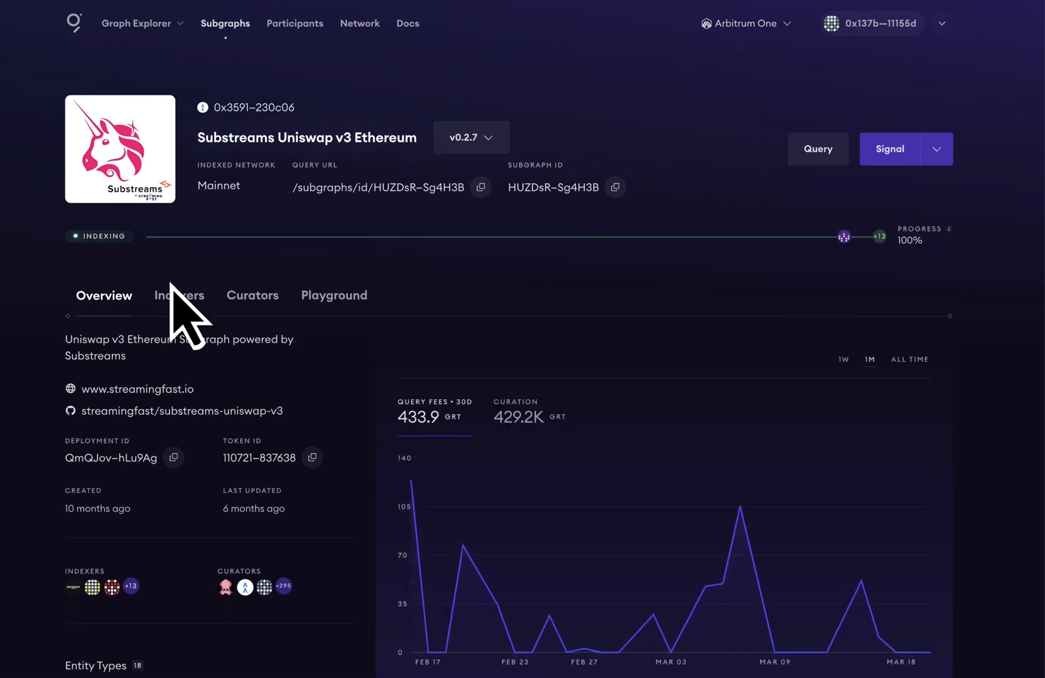
{"action": "left_click", "coordinate": [818, 148]}
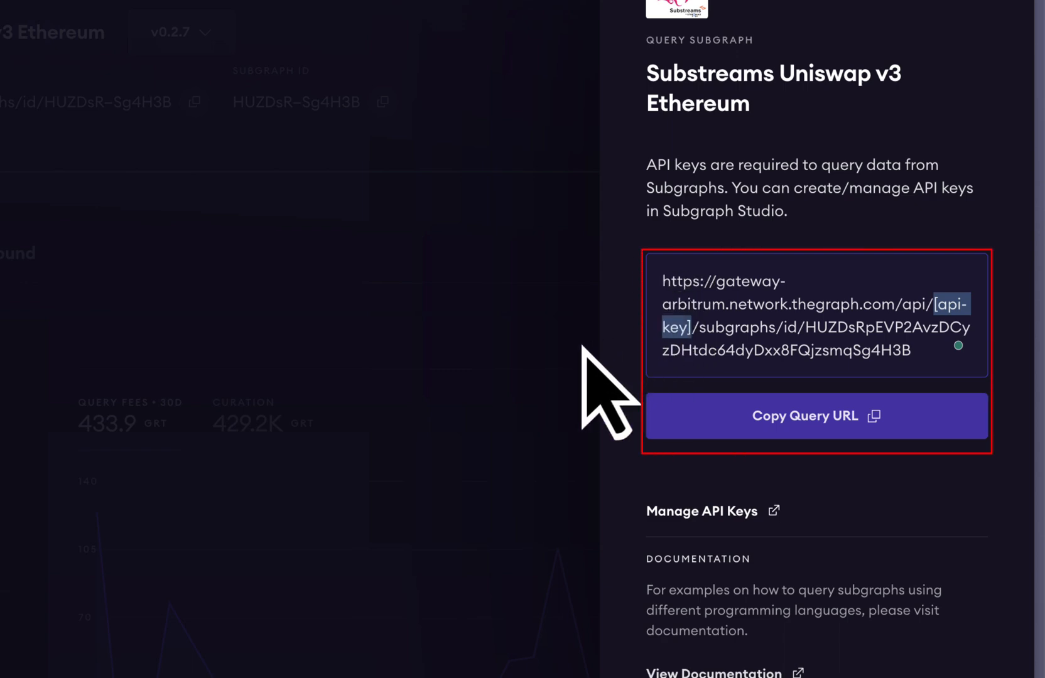
{"action": "mouse_move", "coordinate": [533, 214]}
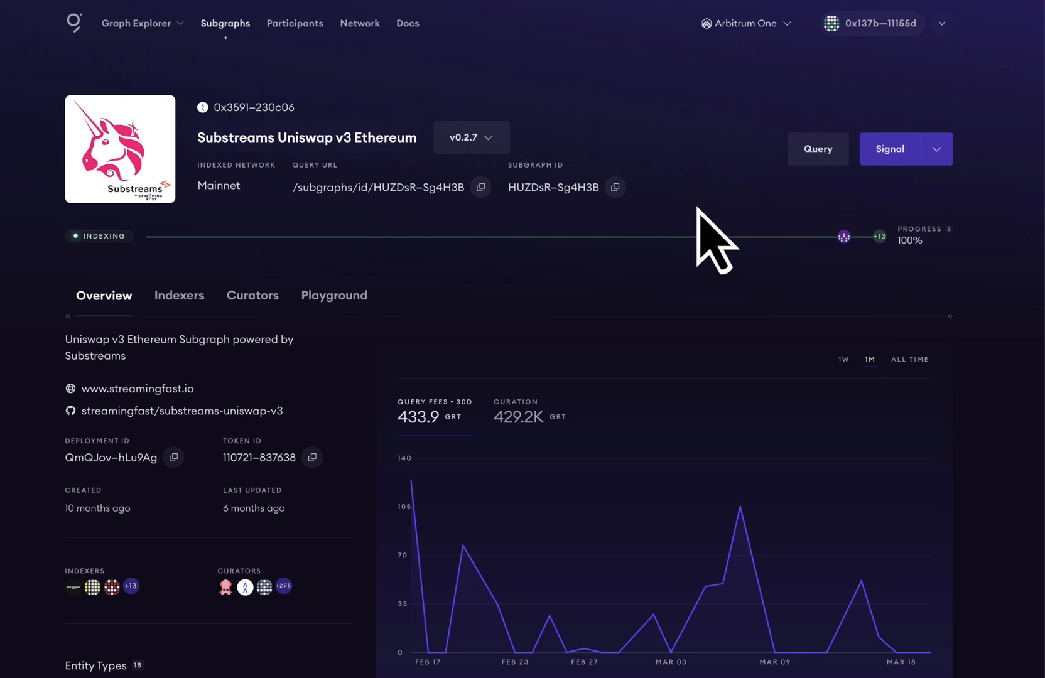
{"action": "scroll", "scroll_direction": "down", "scroll_amount": 3}
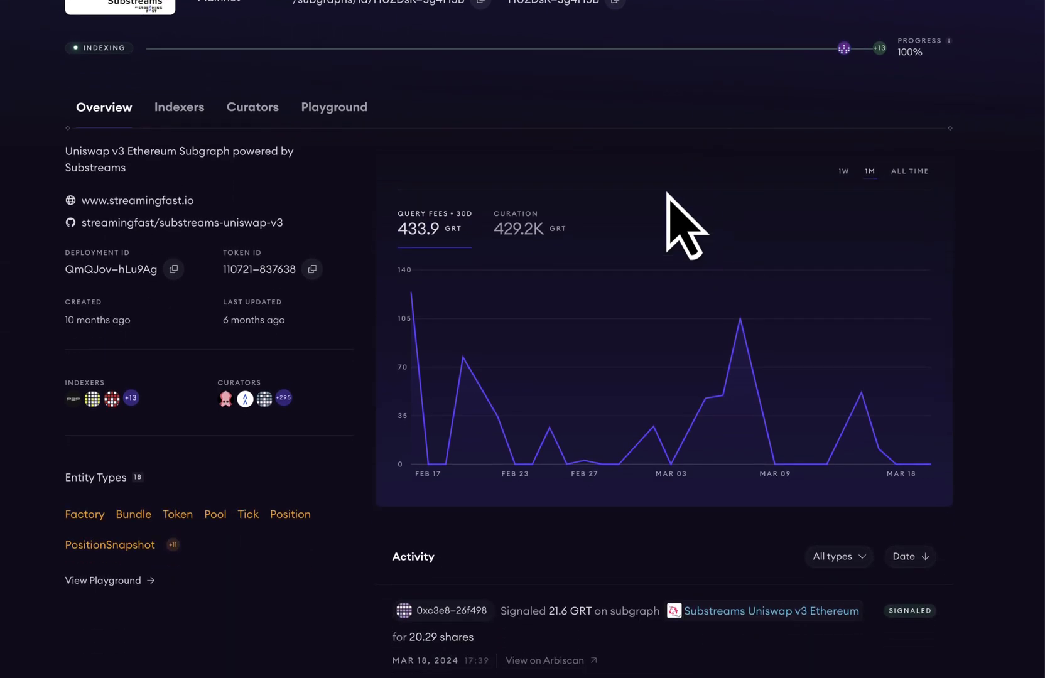
{"action": "left_click", "coordinate": [333, 107]}
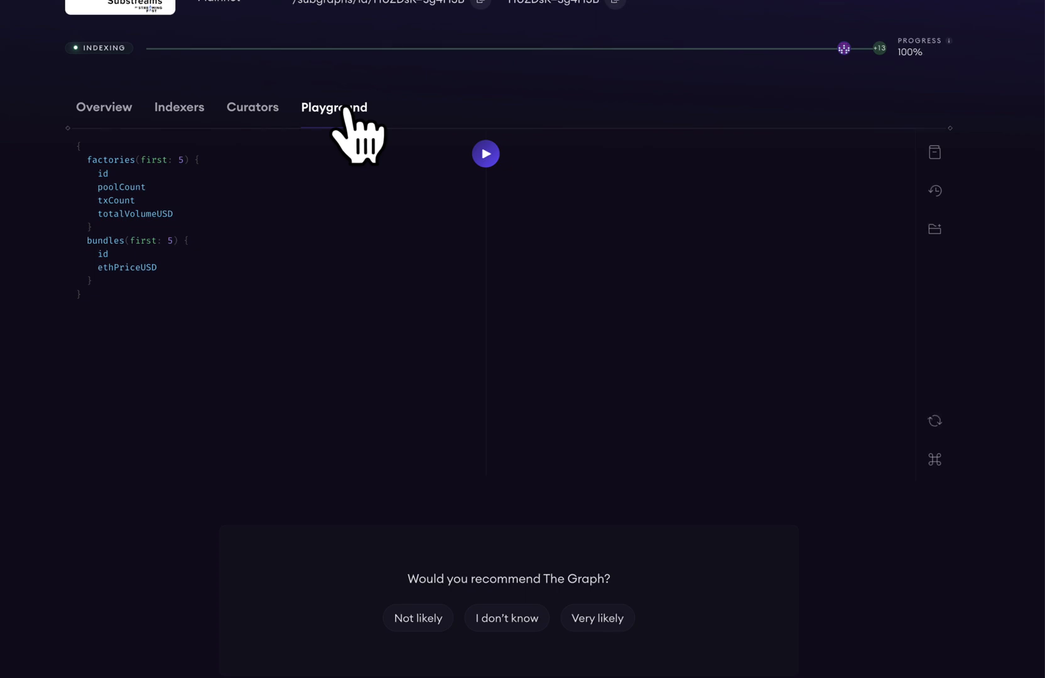
Step: Run the sample query and show the schema explorer beside the results
{"action": "left_click", "coordinate": [486, 154]}
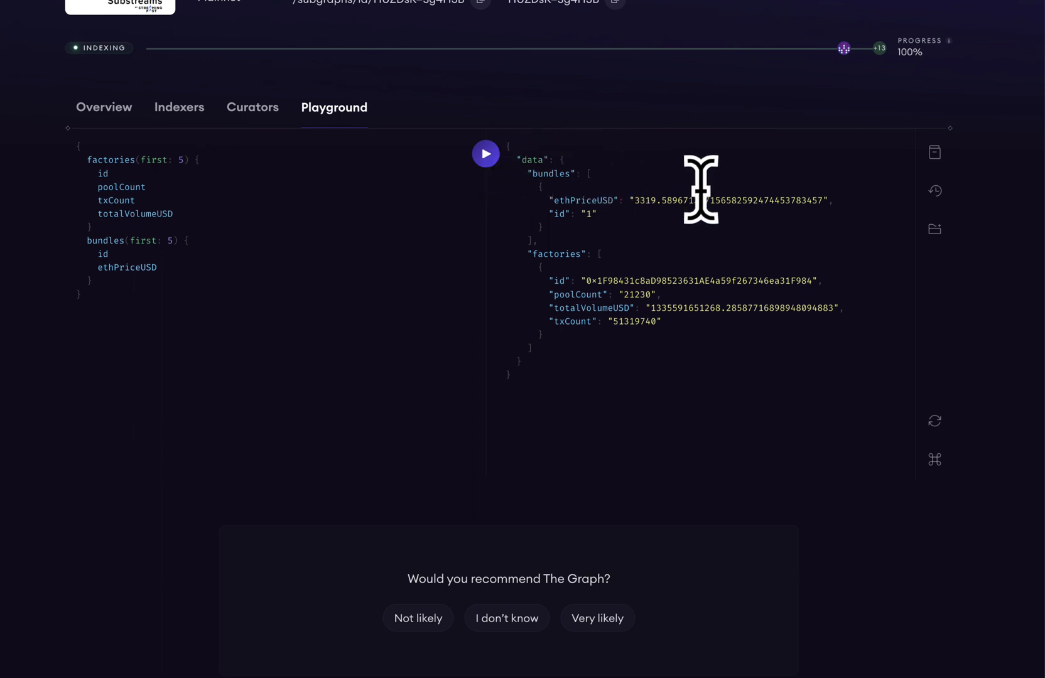
{"action": "left_click", "coordinate": [933, 229]}
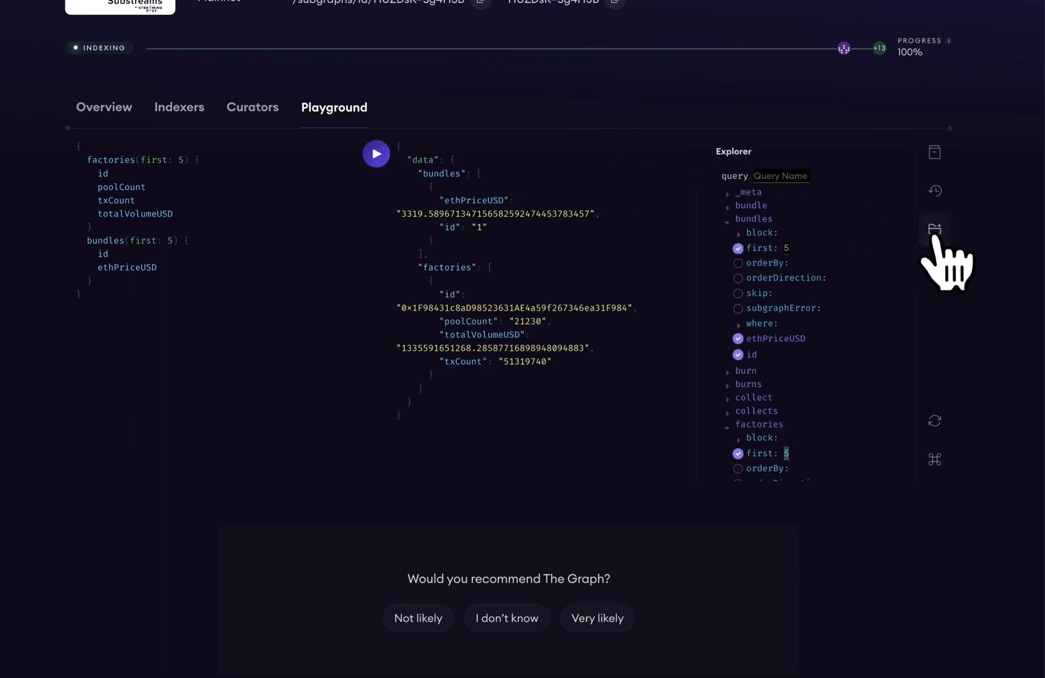
{"action": "scroll", "scroll_direction": "down", "scroll_amount": 3}
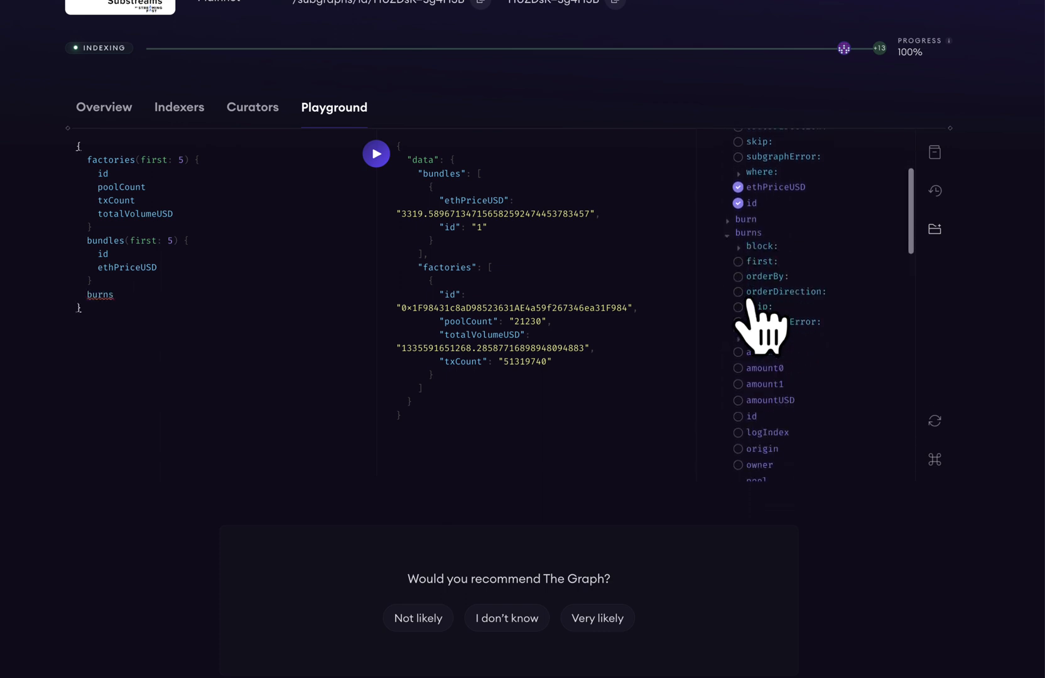
Step: Fetch the first 10 burns with amount, amountUSD and origin, rerun, and view the query URL
{"action": "left_click", "coordinate": [737, 261]}
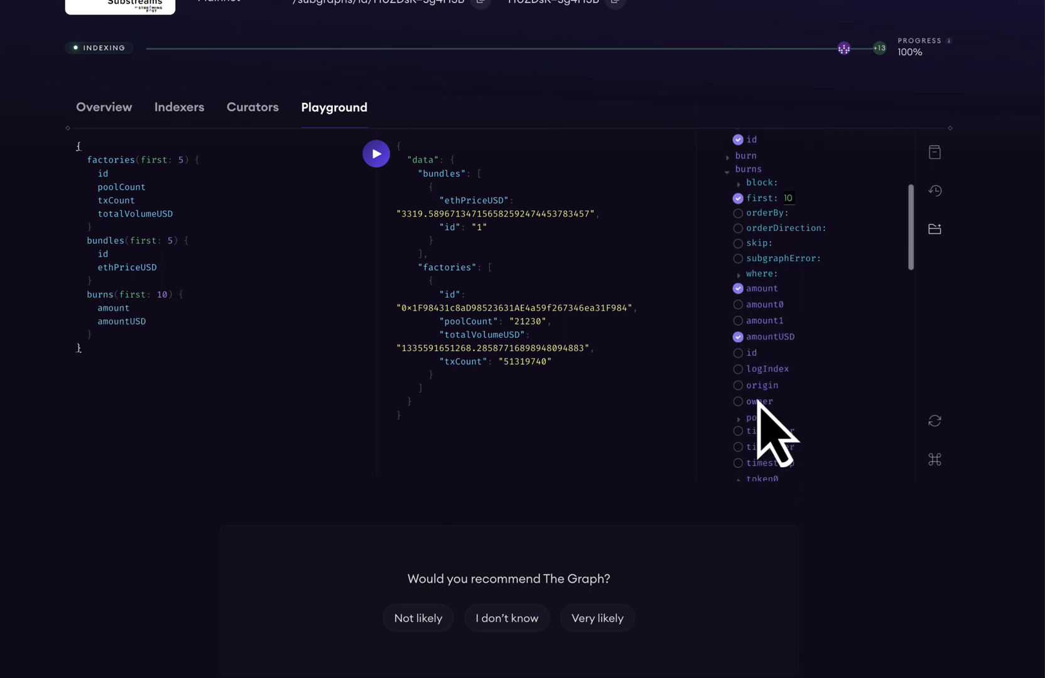
{"action": "left_click", "coordinate": [738, 401]}
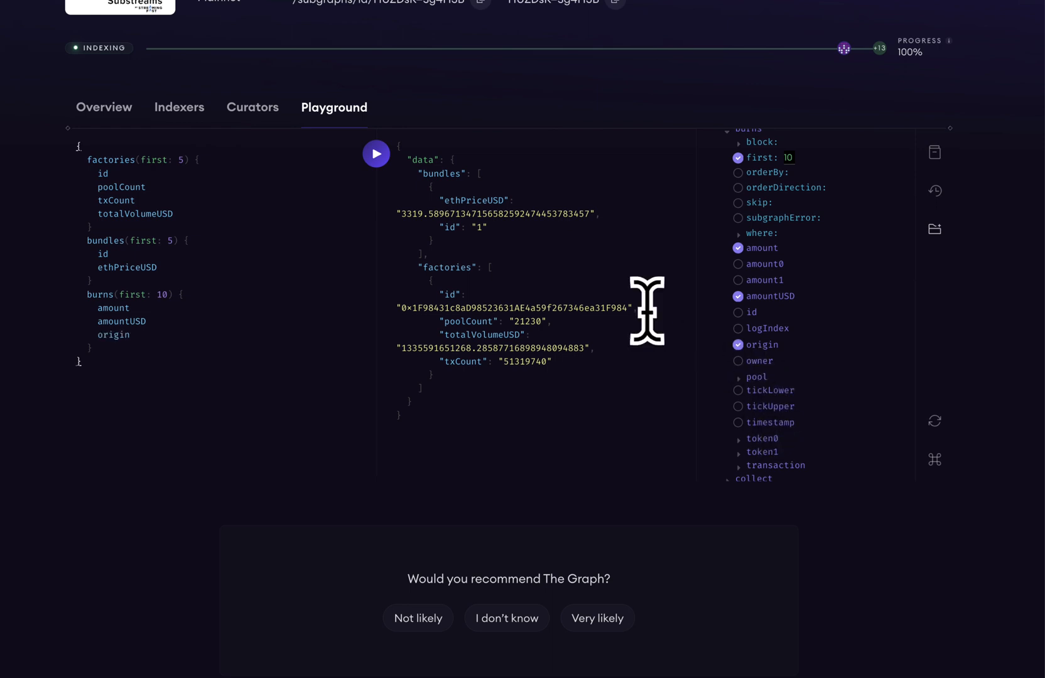
{"action": "left_click", "coordinate": [377, 154]}
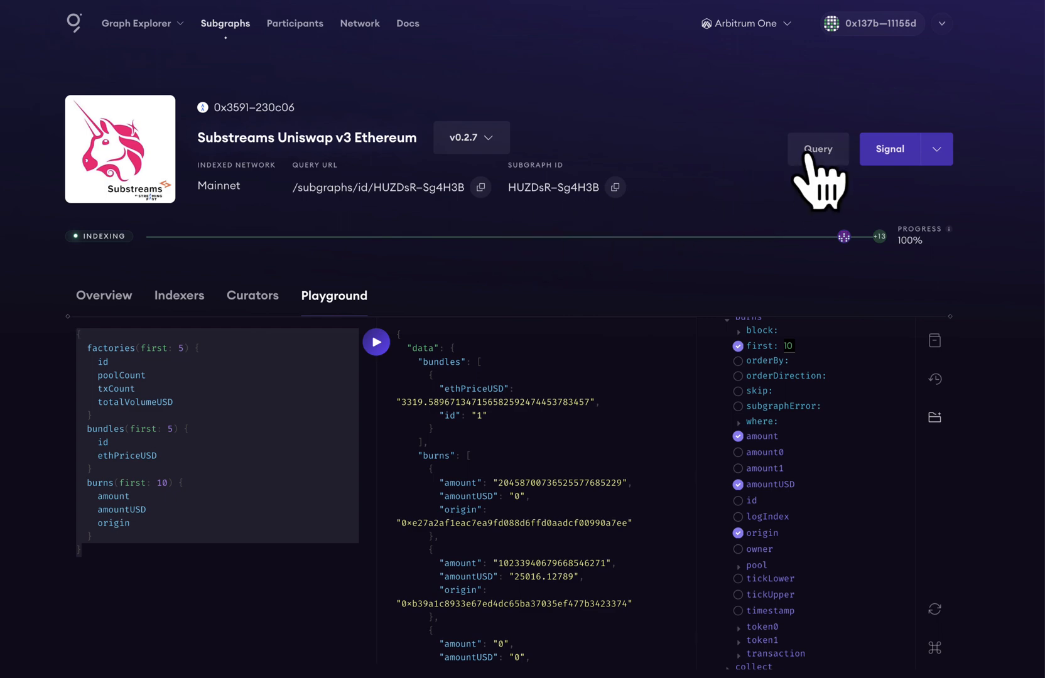
{"action": "left_click", "coordinate": [818, 148]}
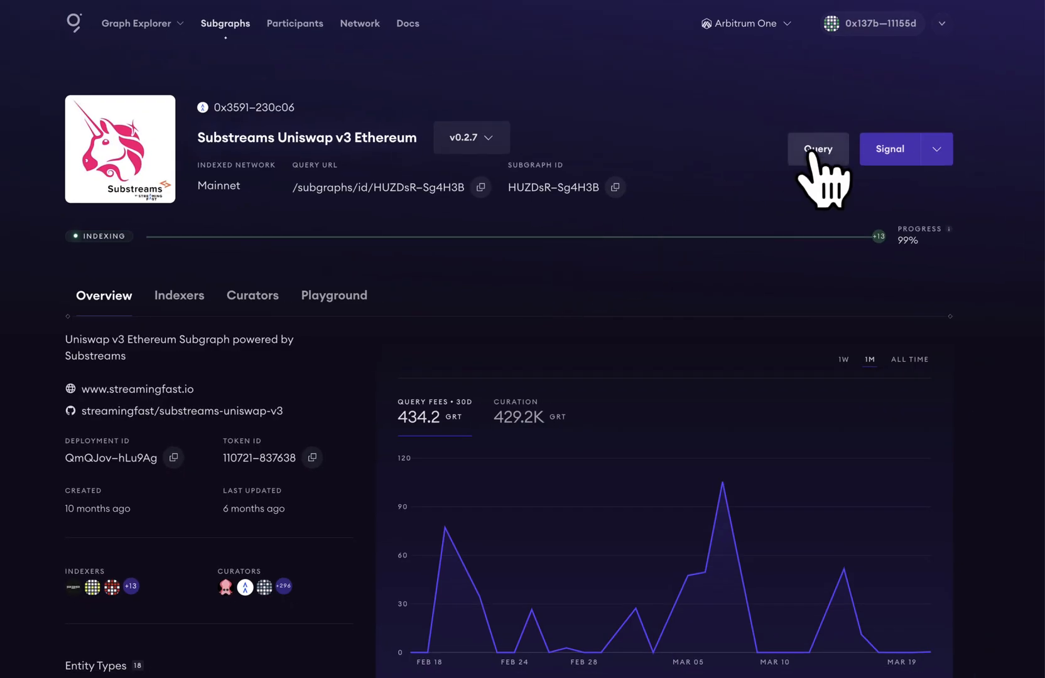
Step: Delete the [api-key] placeholder from the gateway fetch URL in App.js
{"action": "left_click", "coordinate": [818, 148]}
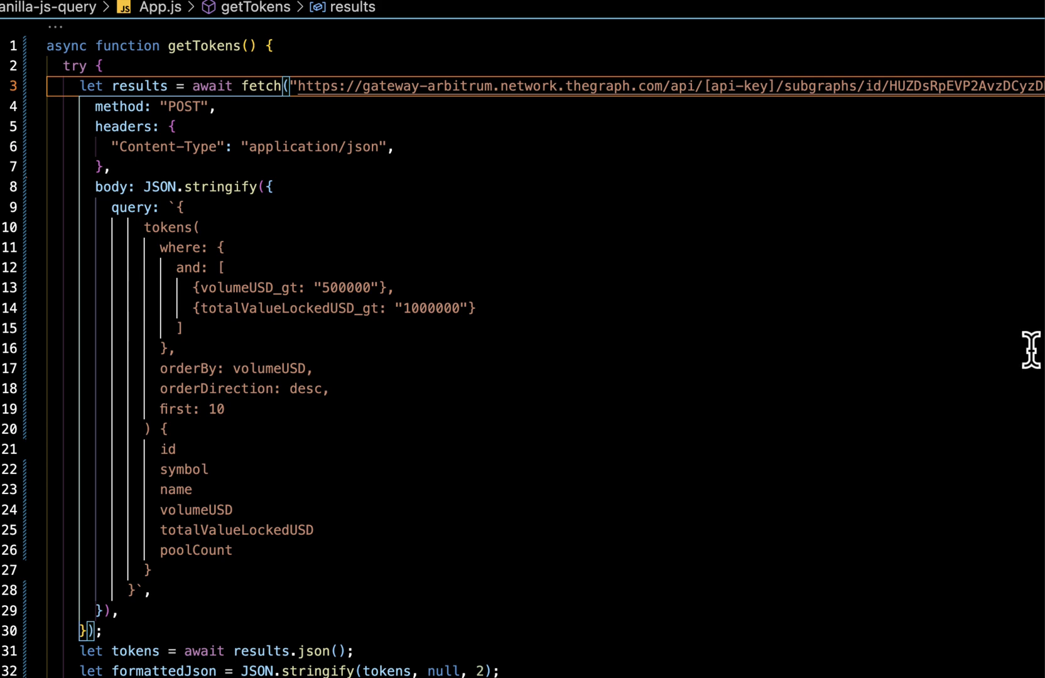
{"action": "mouse_move", "coordinate": [716, 86]}
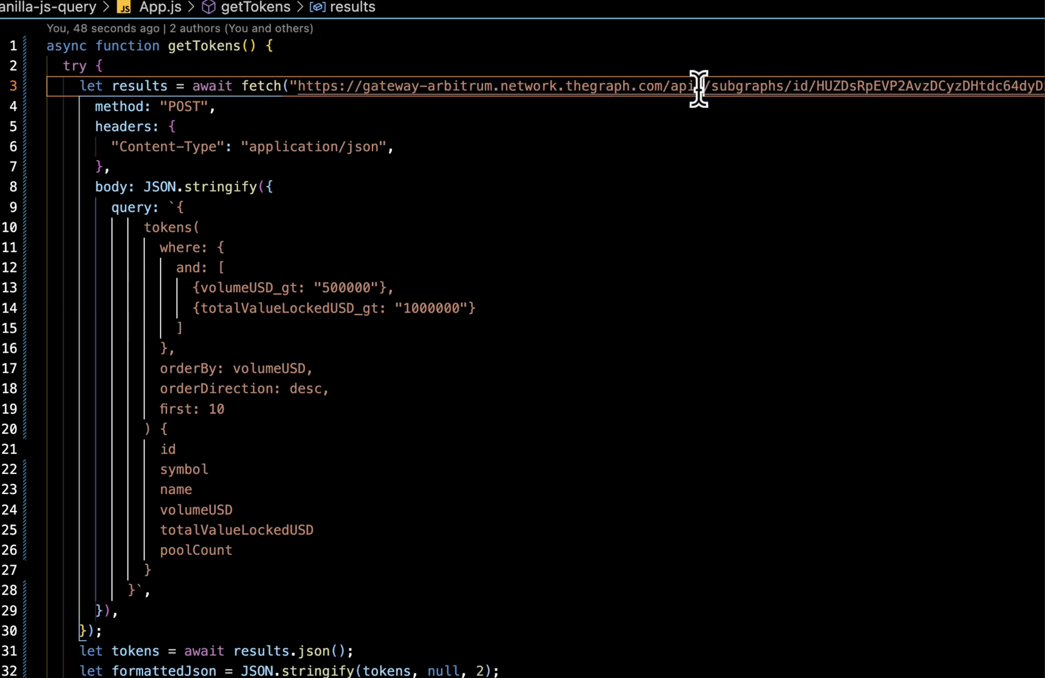
{"action": "key", "text": "cmd+tab"}
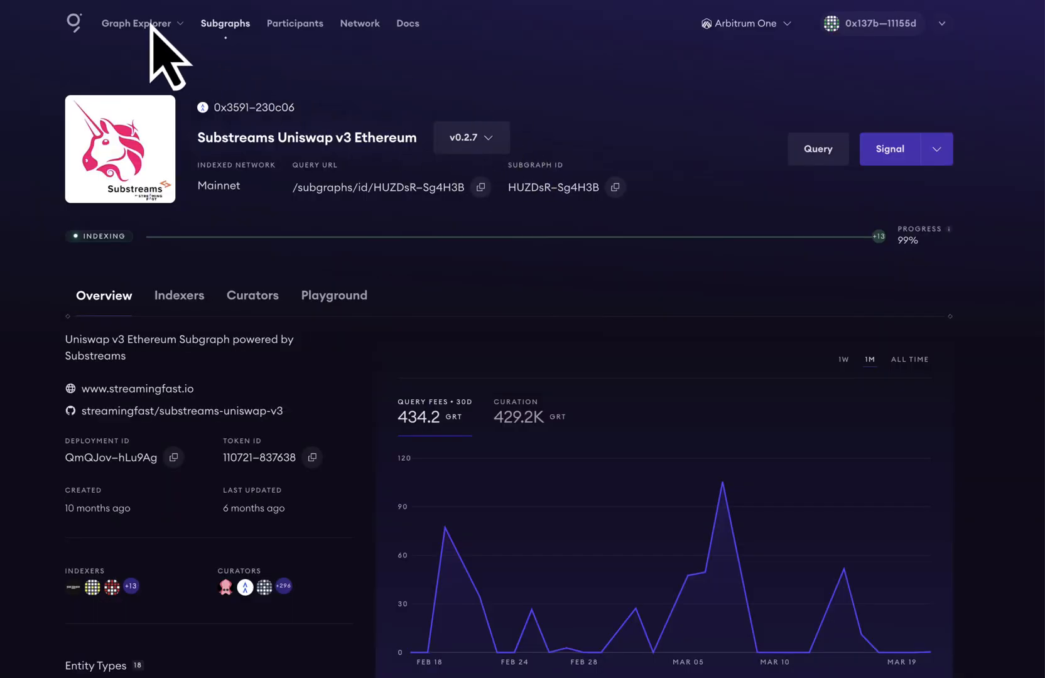
Step: Copy The Graph API Key's value from Subgraph Studio's API Keys list
{"action": "left_click", "coordinate": [142, 22]}
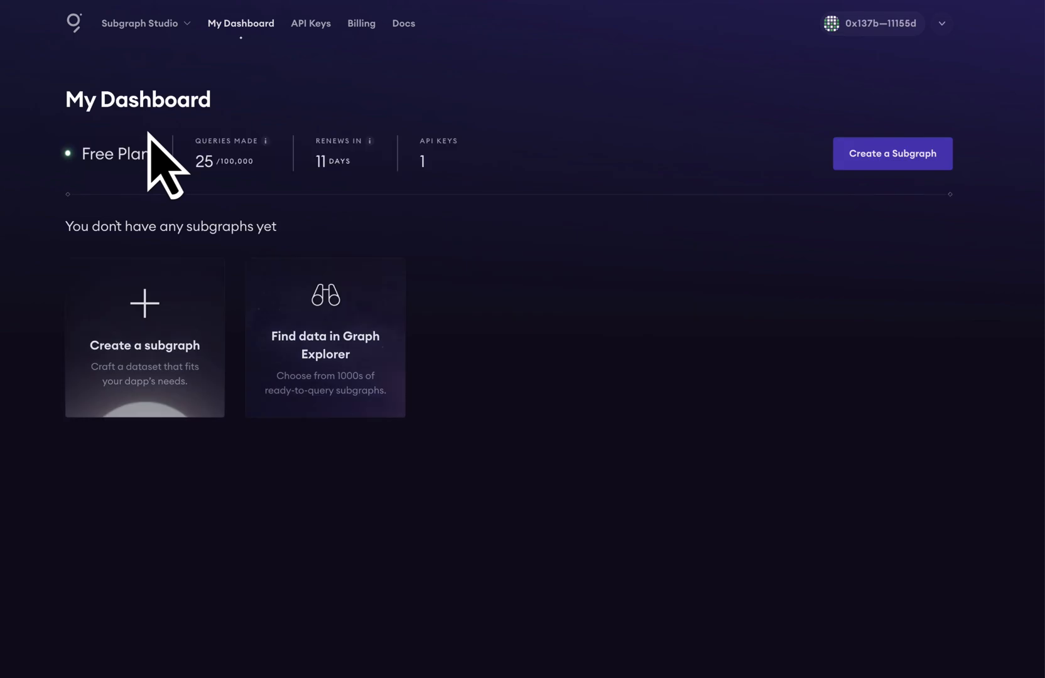
{"action": "left_click", "coordinate": [311, 22]}
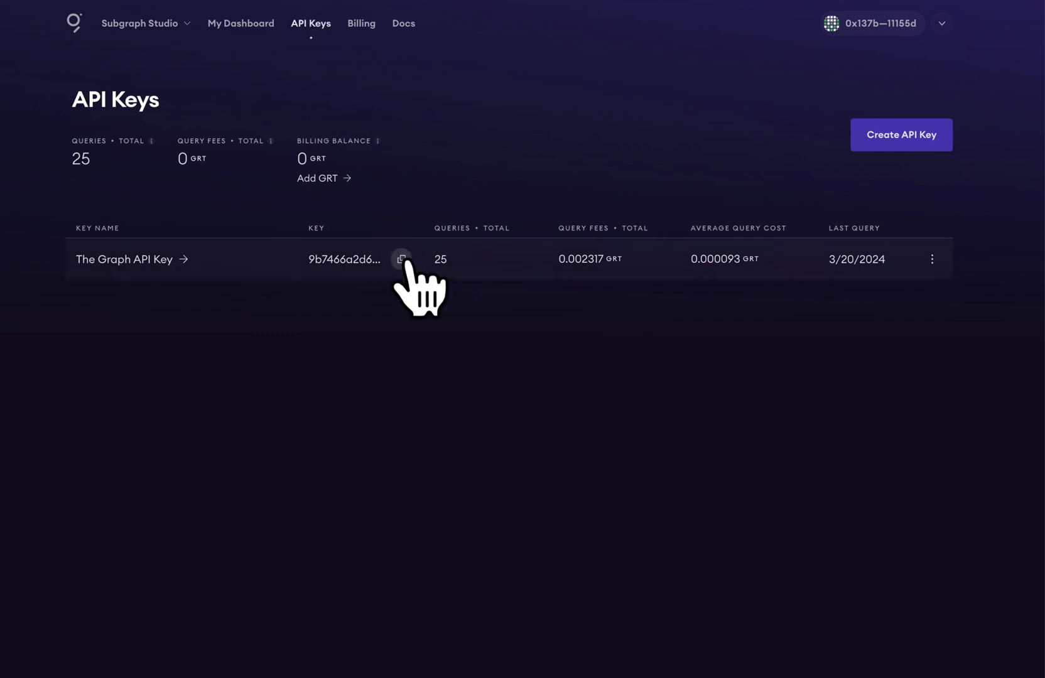
{"action": "left_click", "coordinate": [401, 259]}
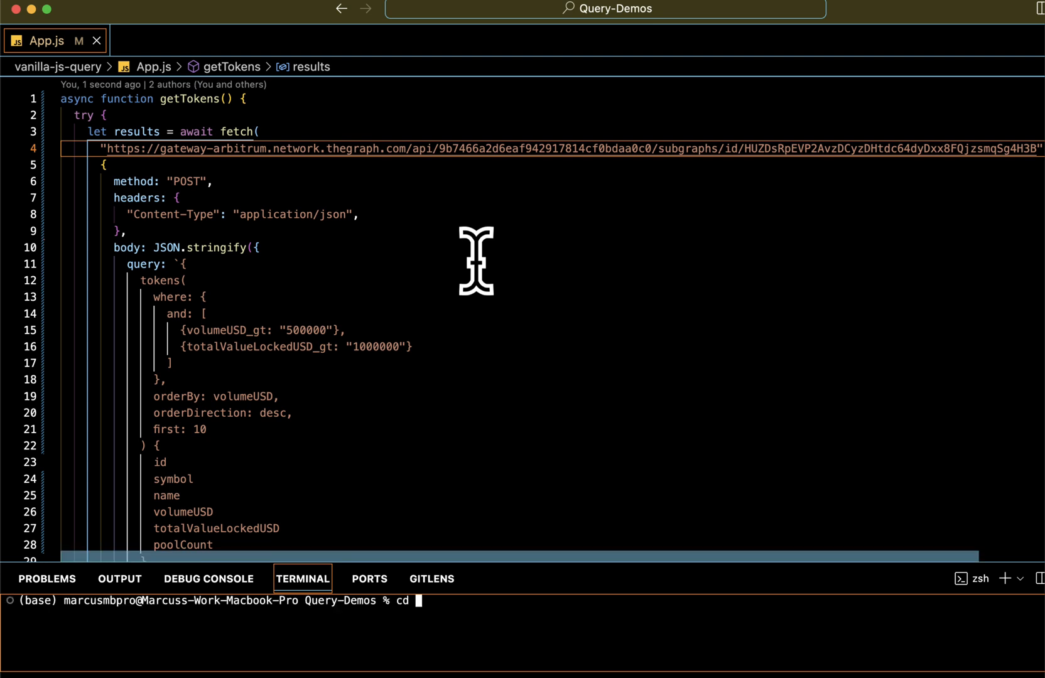
Step: Move the terminal into react-apollo-query and launch npm run start
{"action": "type", "text": "react-apollo-query"}
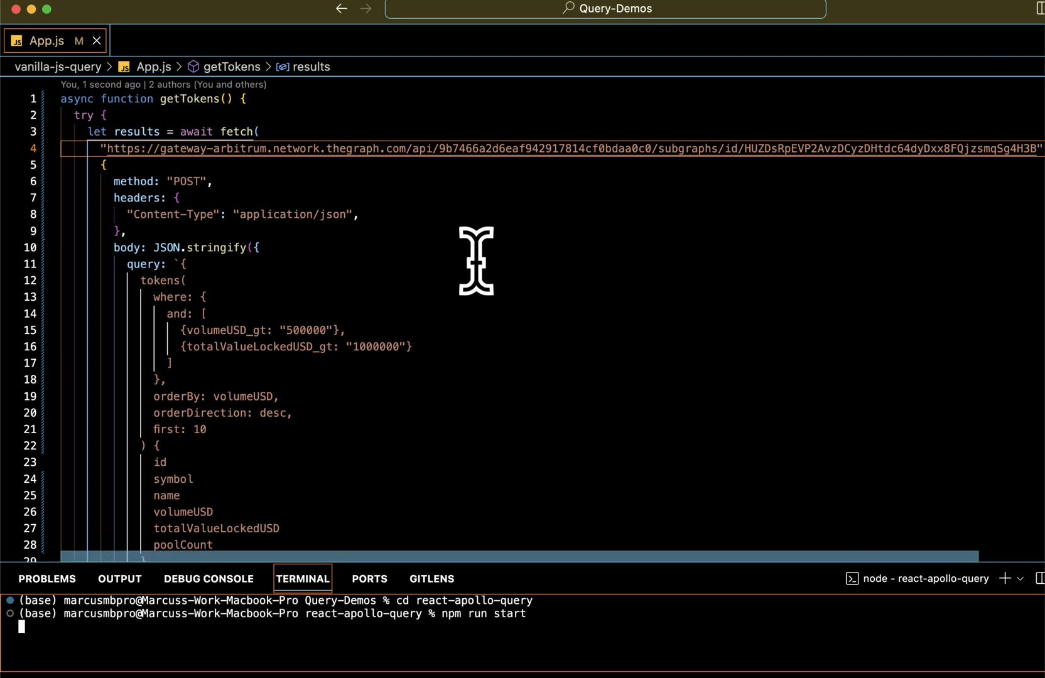